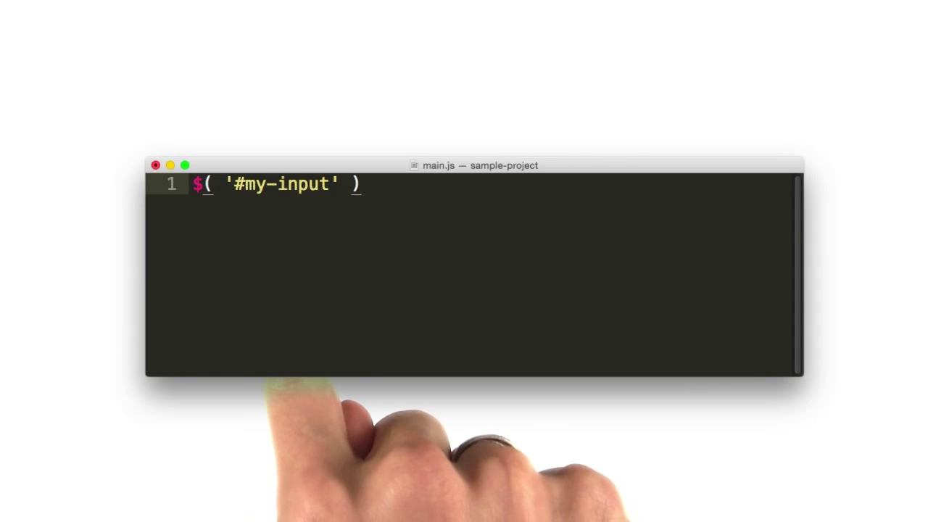
text(.on())
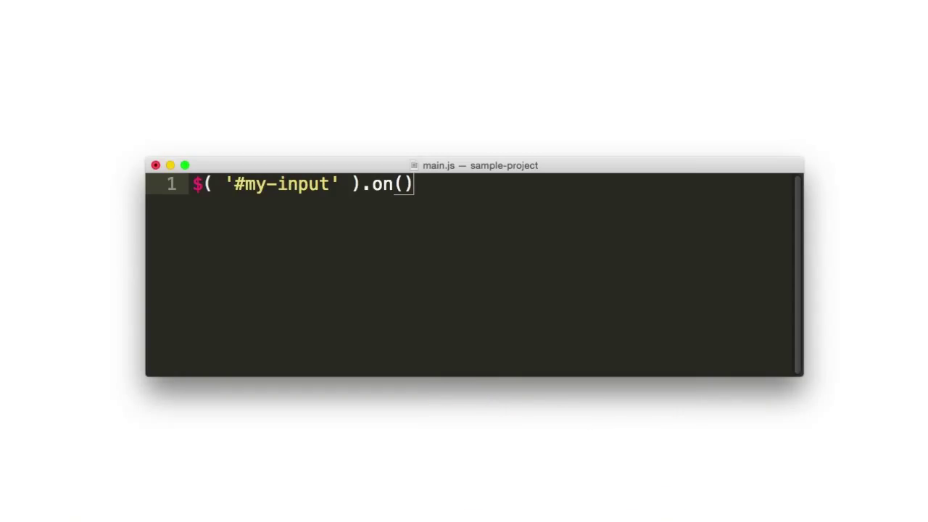
text('keypress', function()
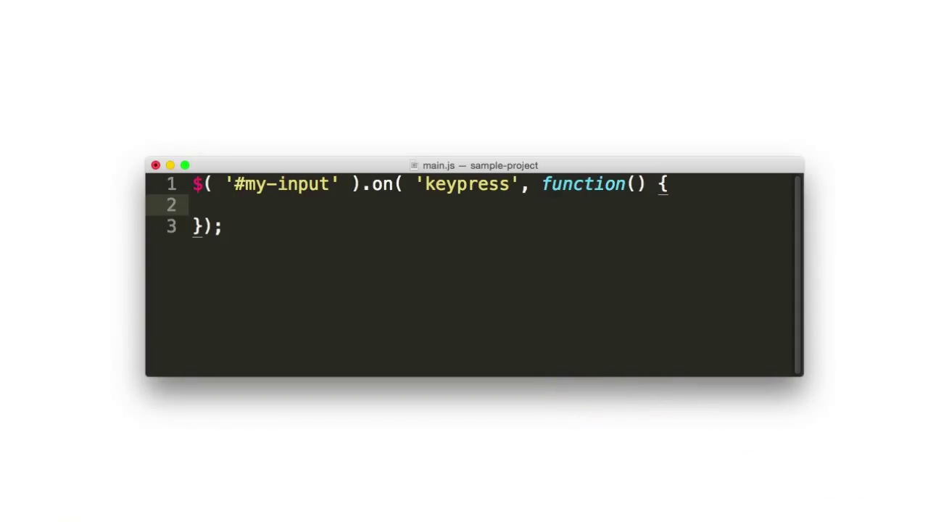
text(console.log( 'The event happened!' );)
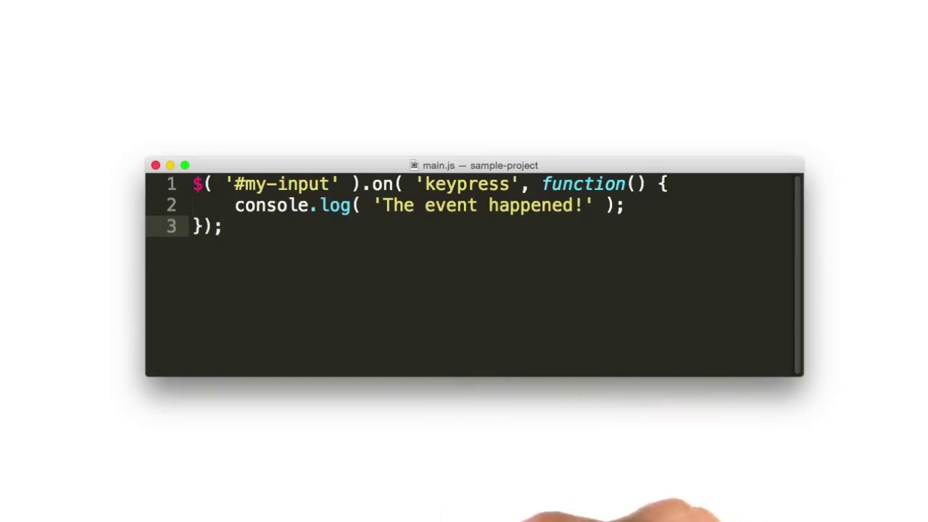
text($( 'body' ).css( 'background-color', '#2727FF' );)
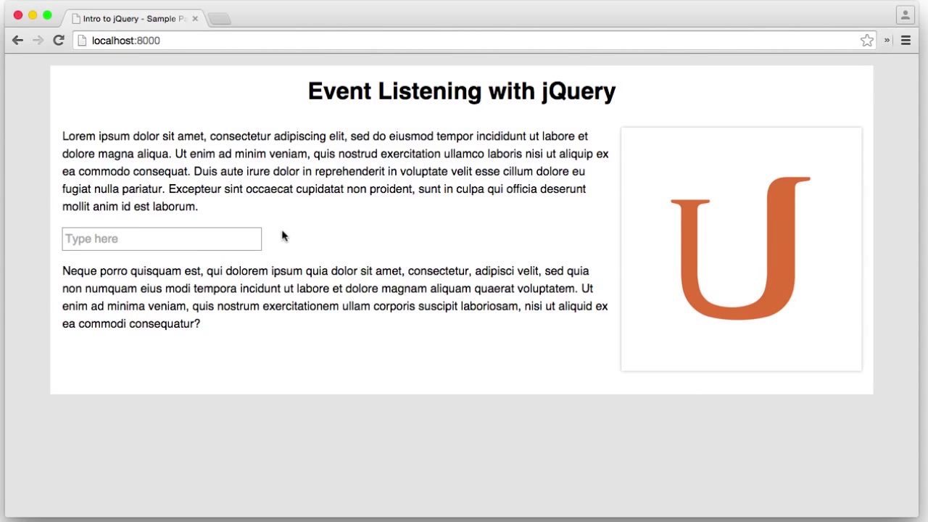
text(t)
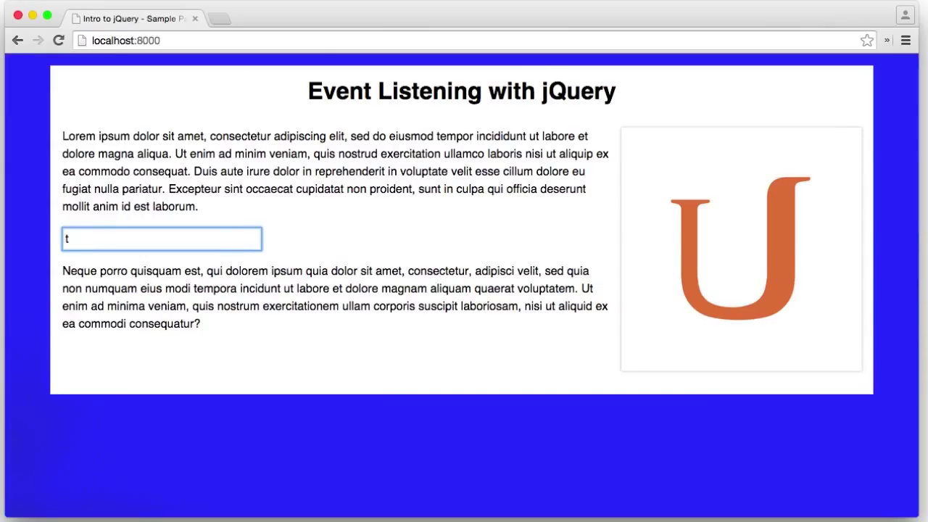